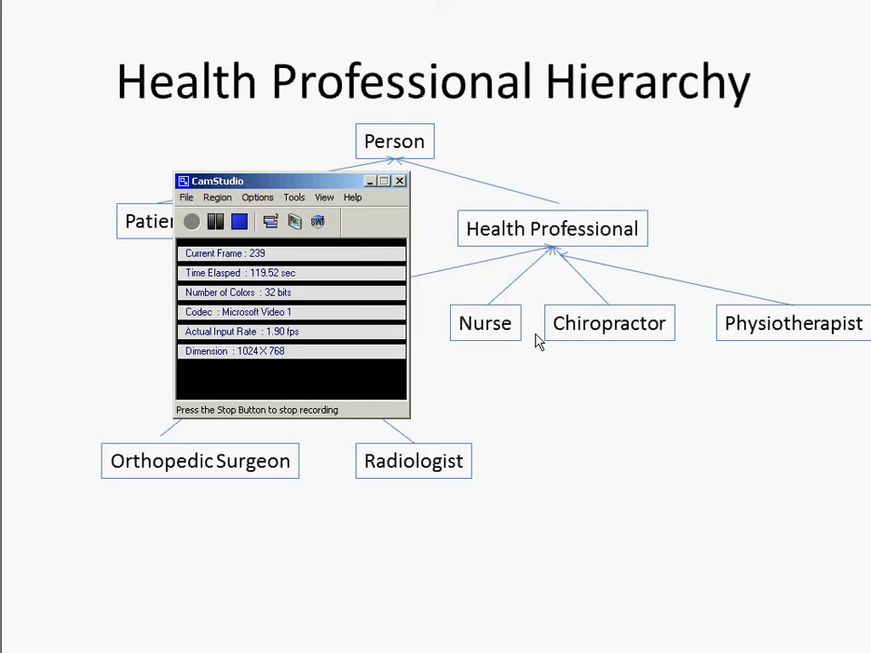
Leave the hierarchy slide show by switching windows with Alt+Tab
{"action": "key", "text": "alt+tab"}
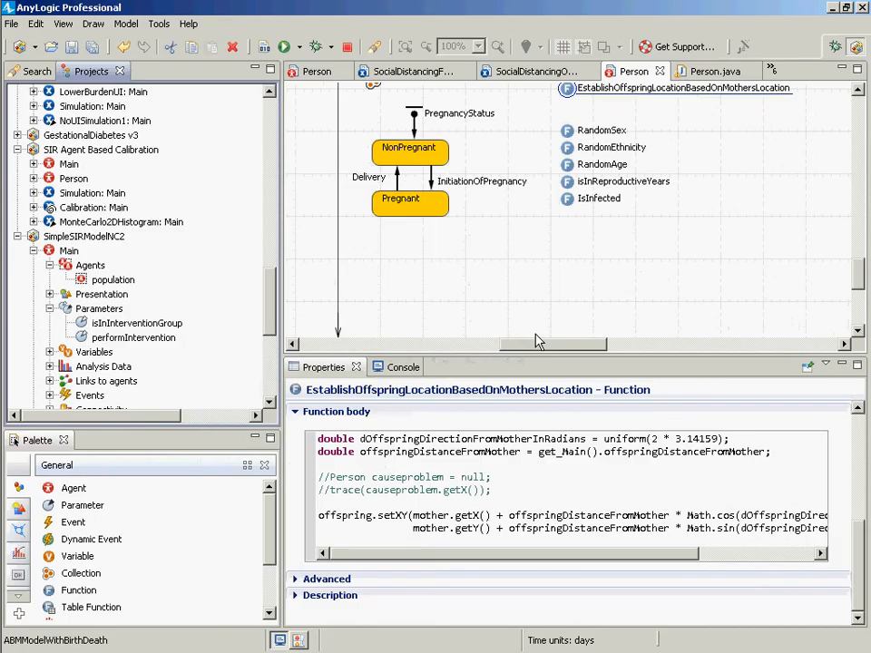
{"action": "mouse_move", "coordinate": [565, 488]}
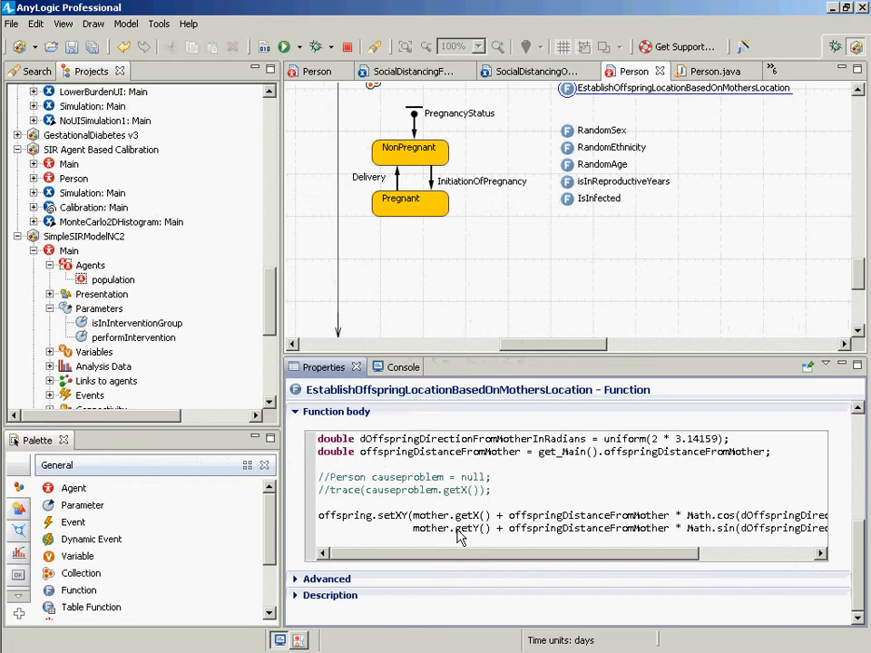
{"action": "mouse_move", "coordinate": [453, 540]}
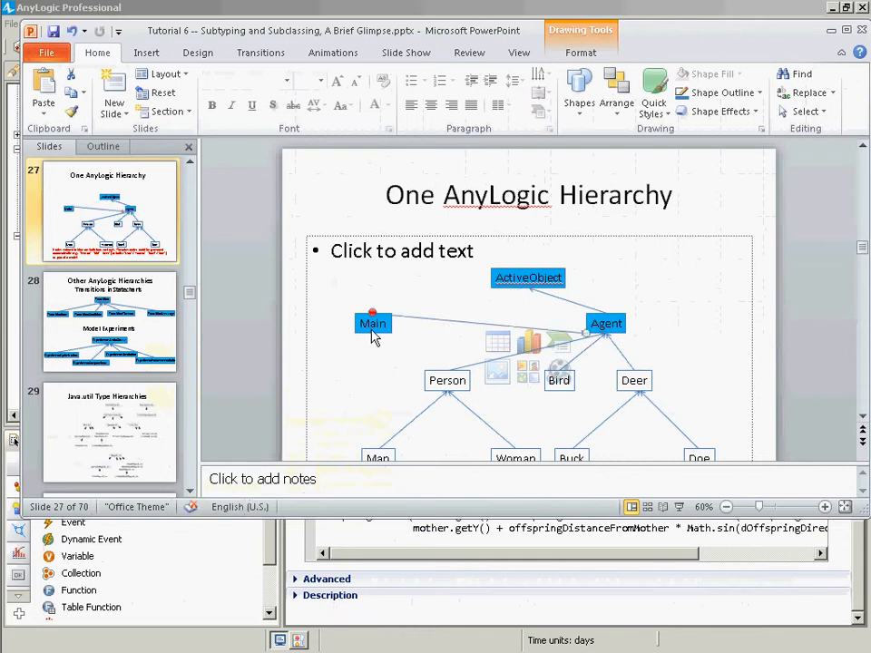
Return to AnyLogic to view the Person functions and predicate classes
{"action": "left_click", "coordinate": [372, 322]}
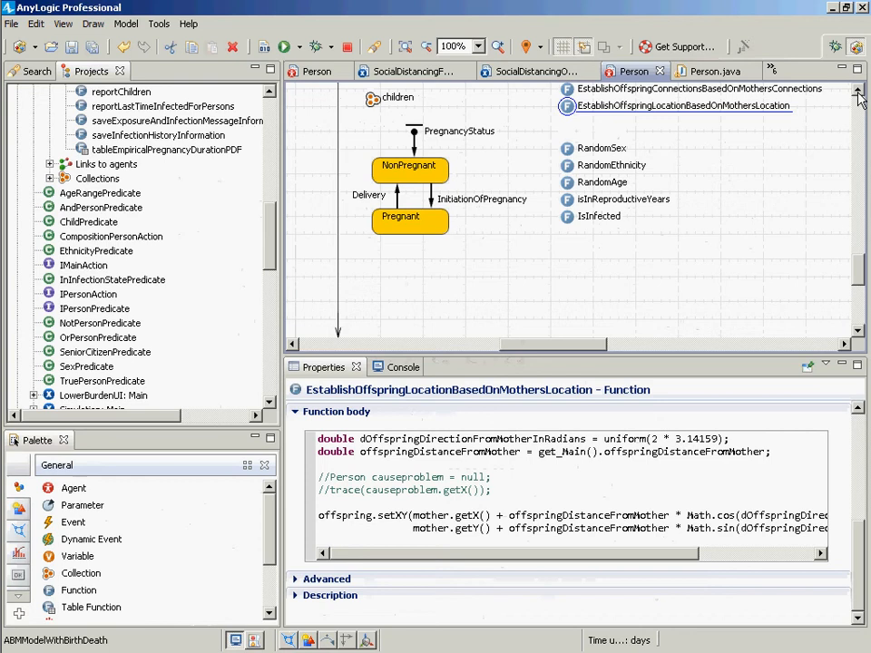
View the EstablishOffspringConnectionsBasedOnMothersConnections code, then bring up the File Open dialog
{"action": "left_click", "coordinate": [698, 94]}
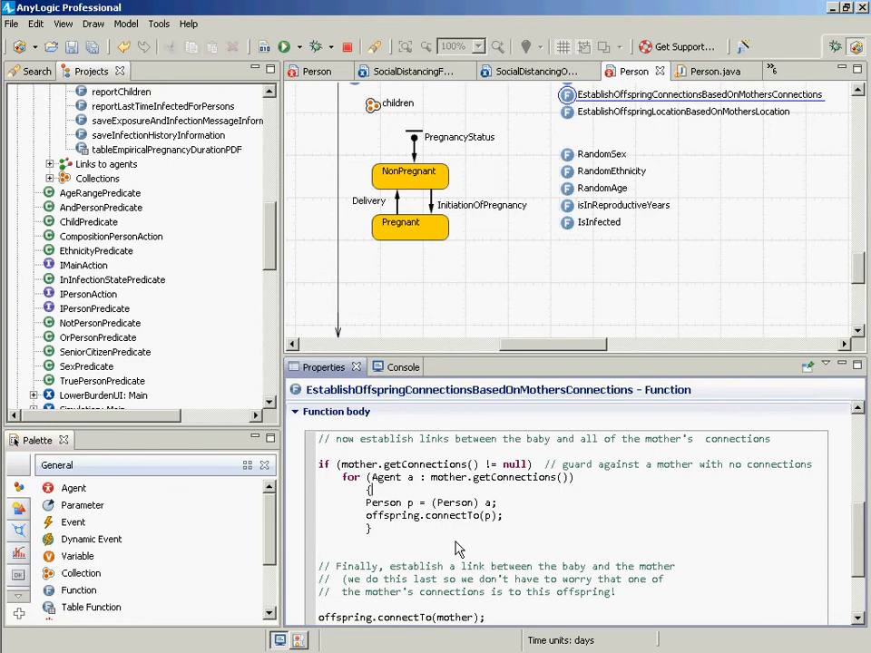
{"action": "double_click", "coordinate": [385, 477]}
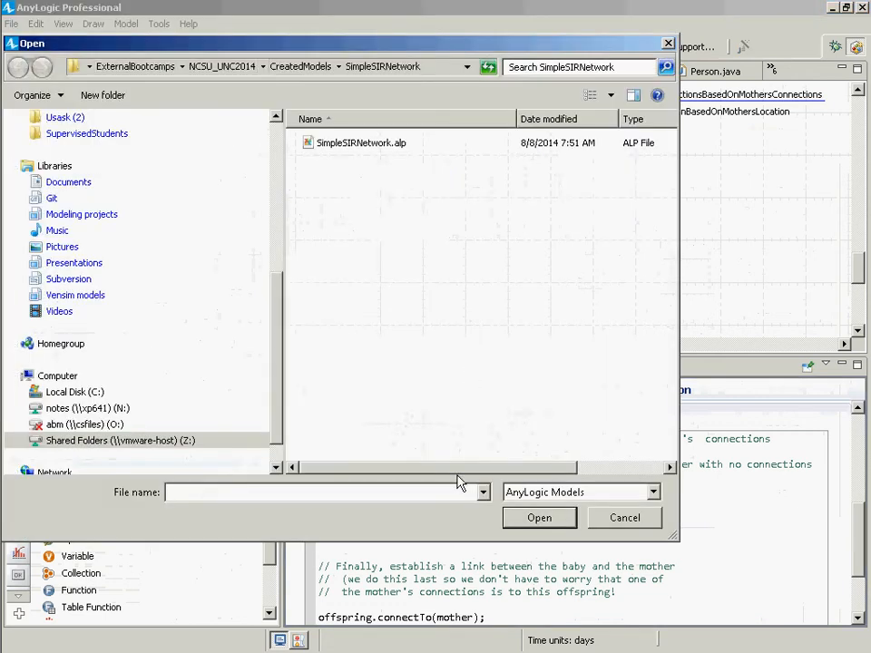
Browse from Z:\ through ExampleModels and ForSharingWithinClassOnly to load HPVModelVersion7.alp
{"action": "type", "text": "z:\\"}
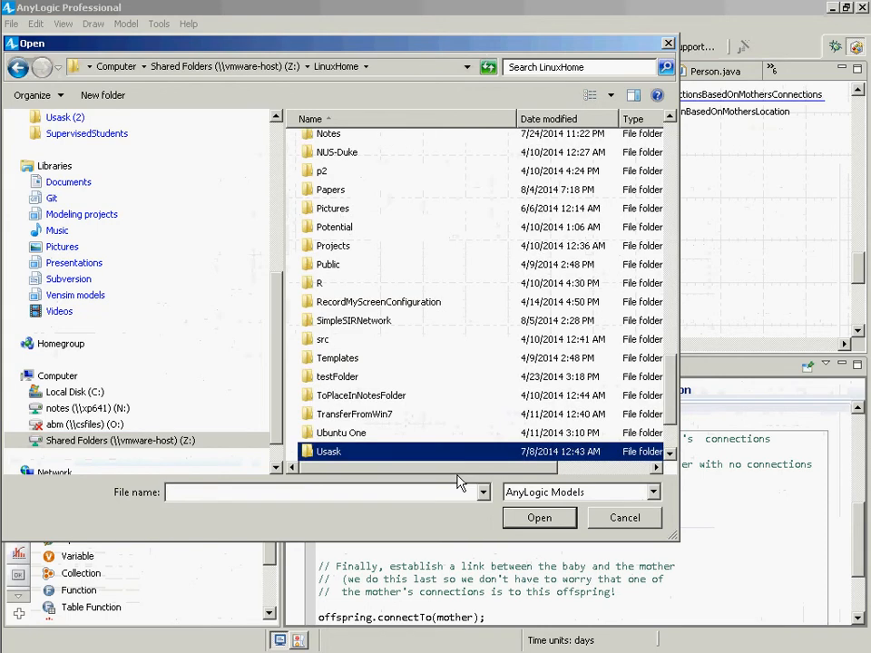
{"action": "type", "text": "cl"}
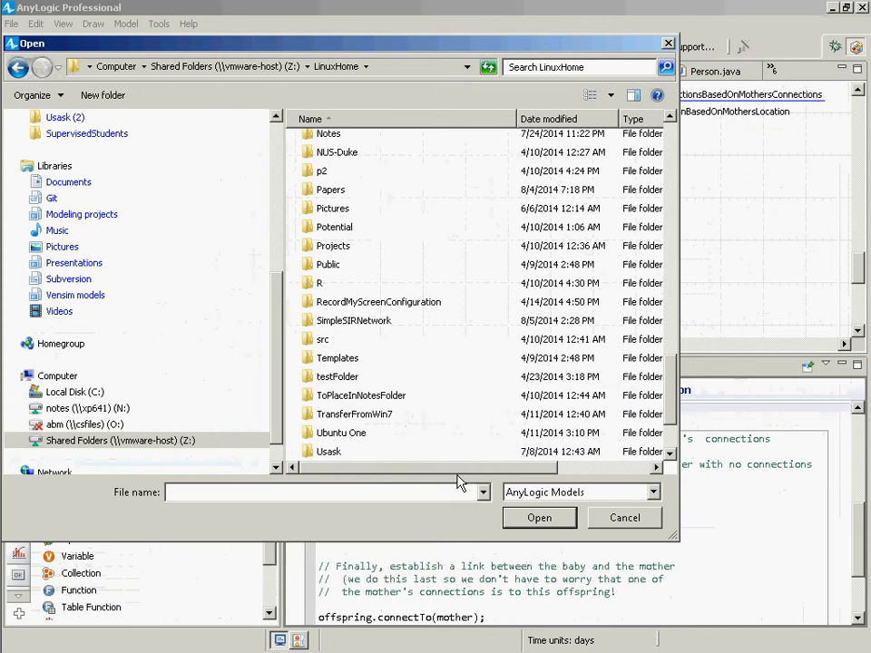
{"action": "type", "text": "Usask\\classes\\ConsensusABM\\ExampleModels"}
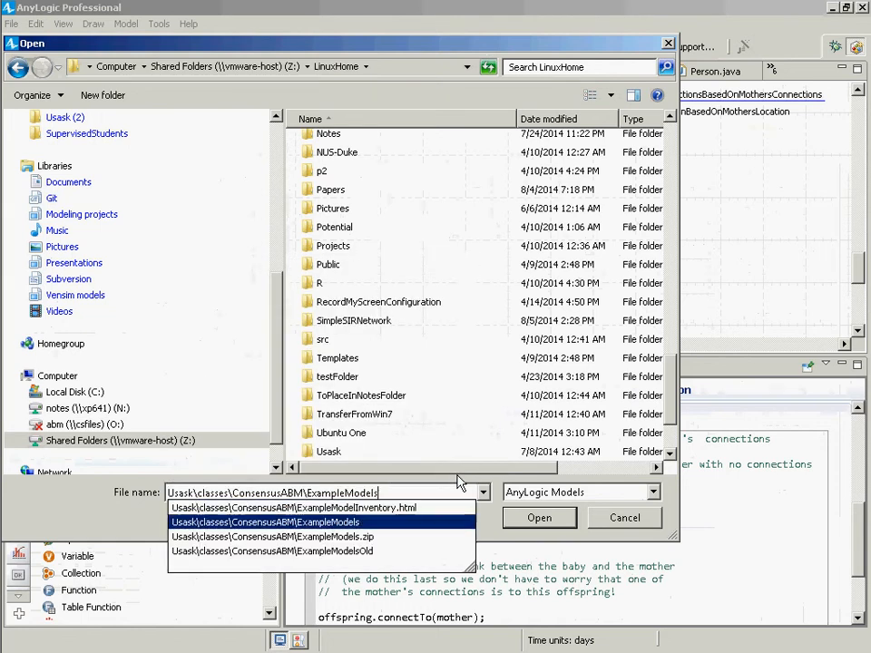
{"action": "left_click", "coordinate": [264, 522]}
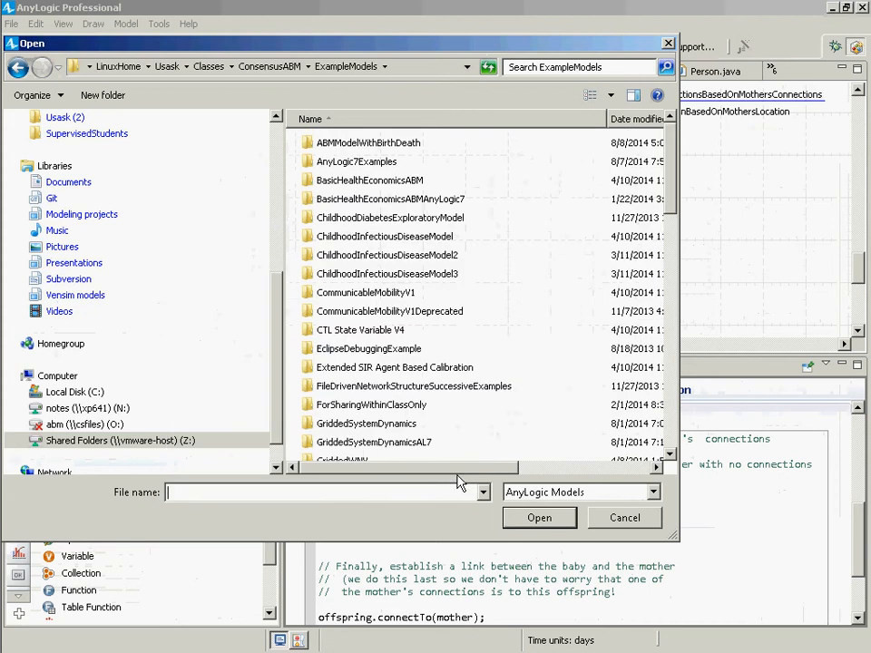
{"action": "mouse_move", "coordinate": [378, 416]}
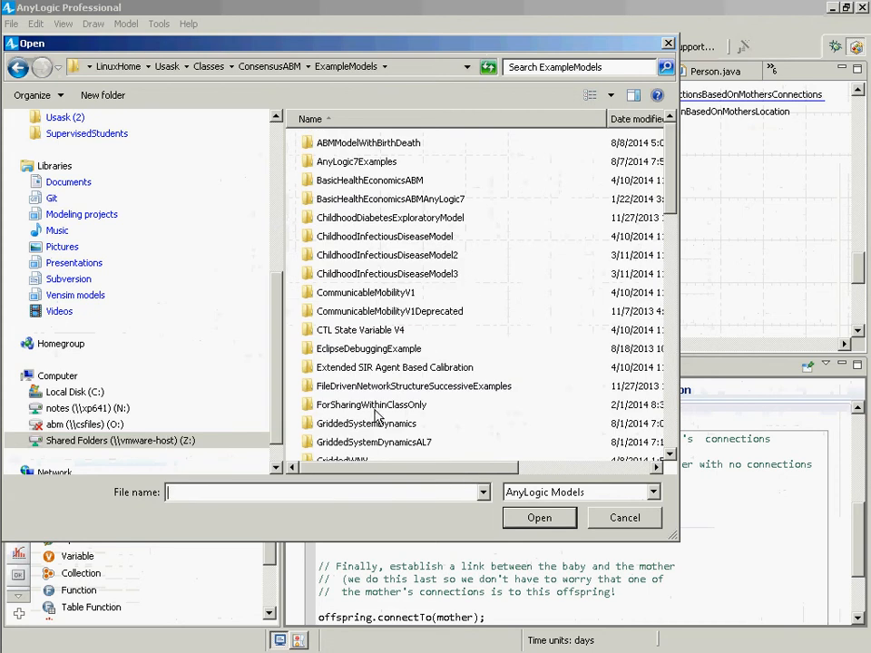
{"action": "double_click", "coordinate": [371, 404]}
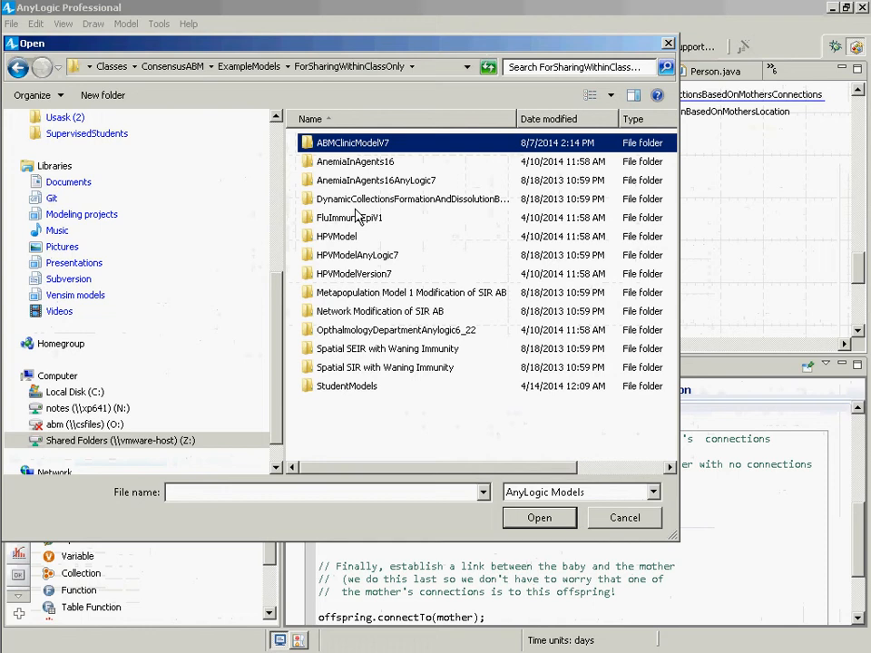
{"action": "mouse_move", "coordinate": [360, 266]}
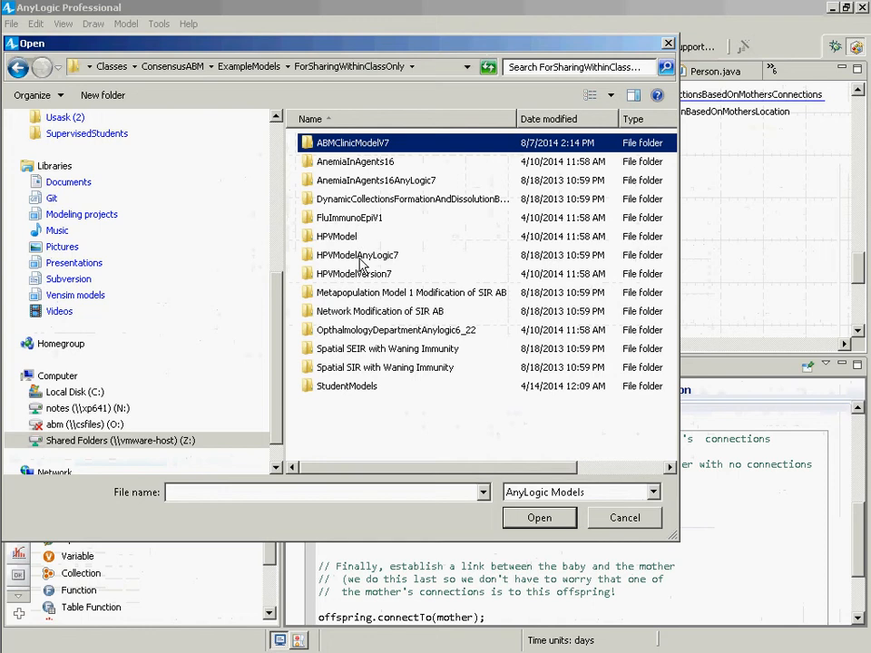
{"action": "left_click", "coordinate": [387, 348]}
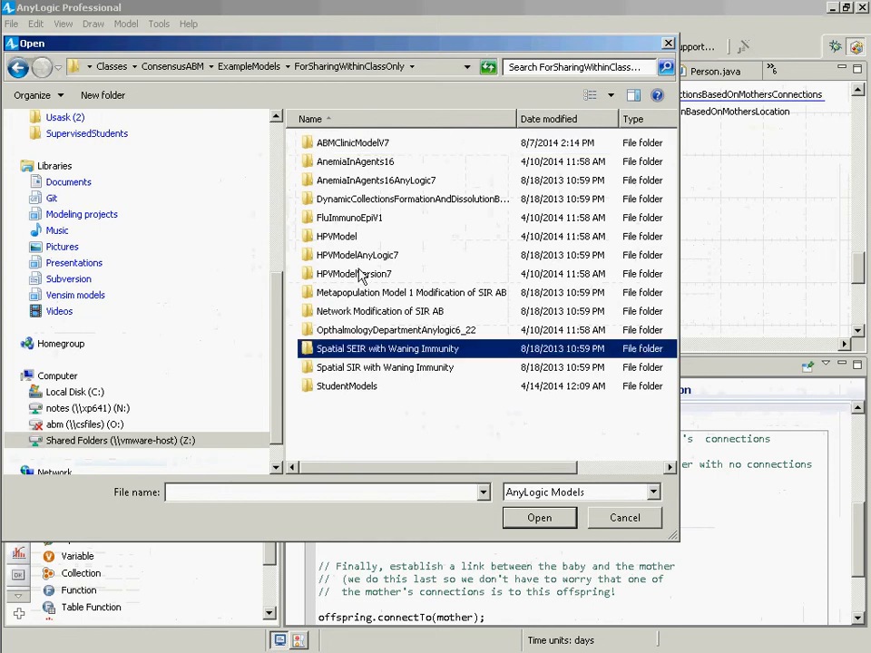
{"action": "double_click", "coordinate": [354, 273]}
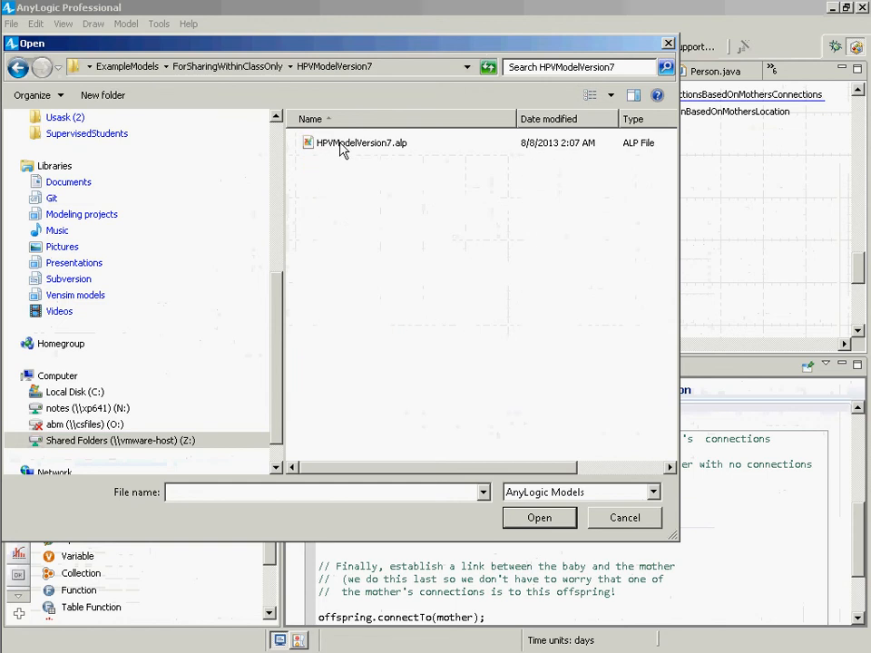
{"action": "left_click", "coordinate": [539, 517]}
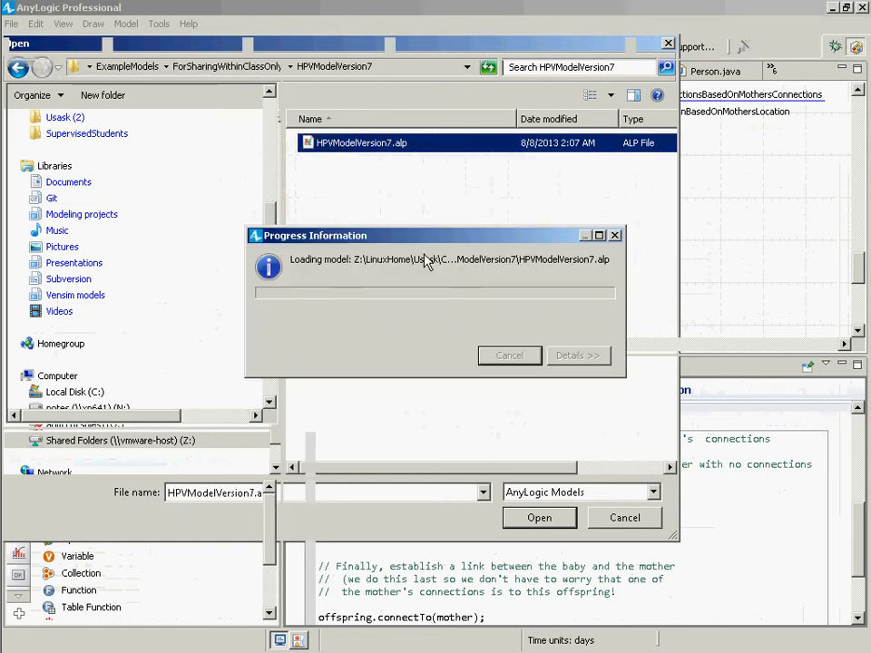
{"action": "left_click", "coordinate": [539, 517]}
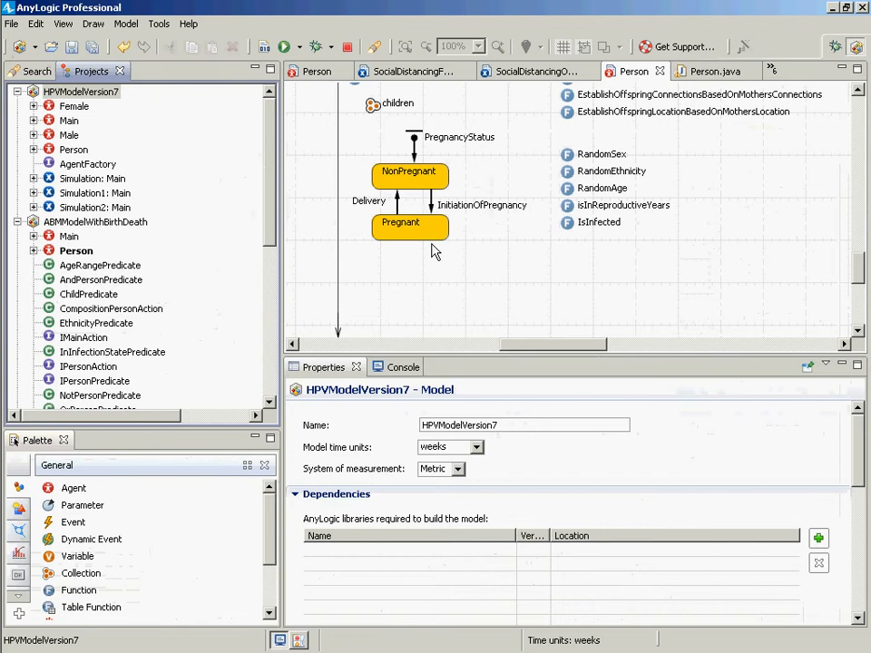
{"action": "mouse_move", "coordinate": [89, 160]}
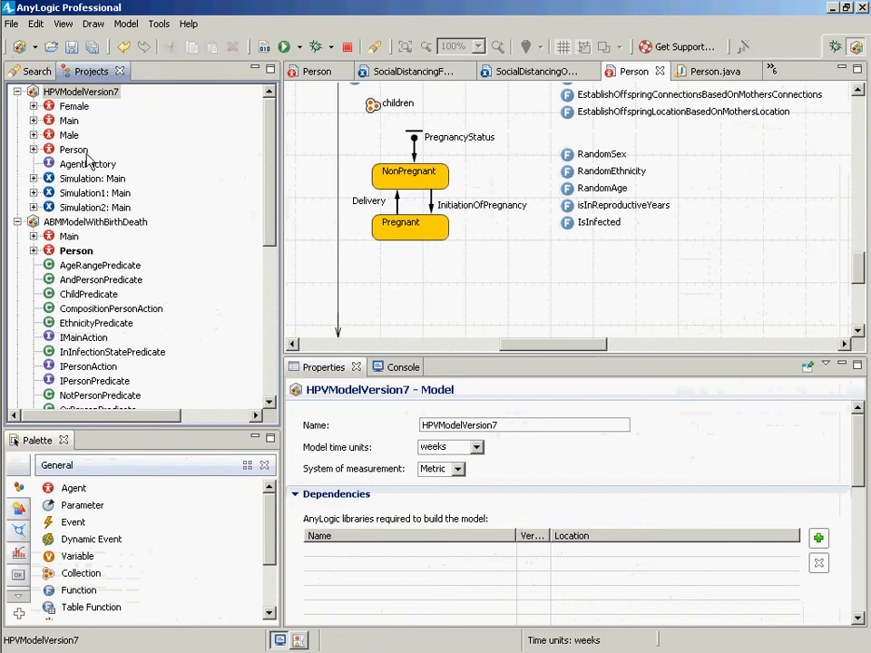
Review HPVModelVersion7 Person's smoking, sexual activity and age statecharts; expand ABMModelWithBirthDeath's Person
{"action": "left_click", "coordinate": [73, 149]}
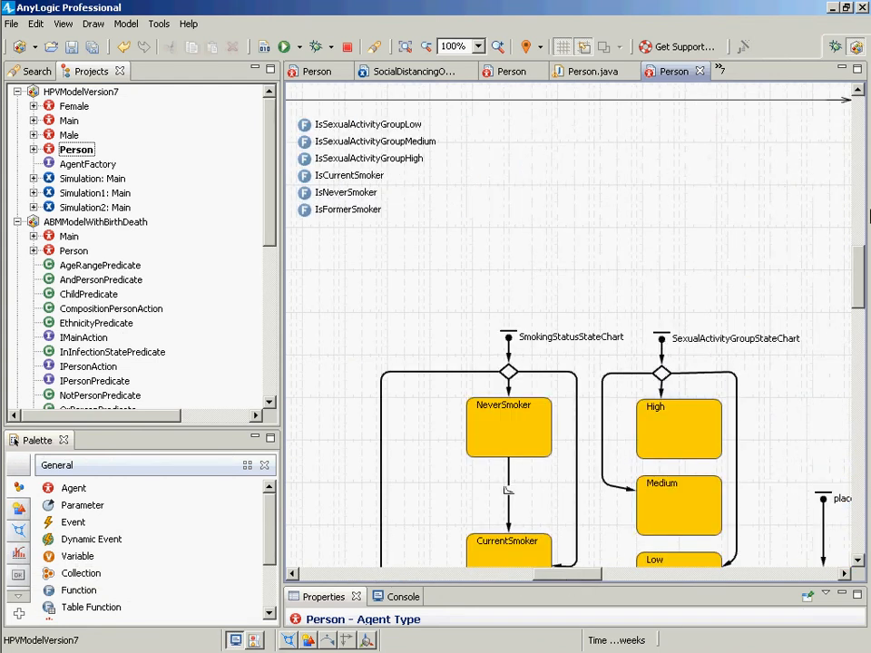
{"action": "scroll", "scroll_direction": "down", "scroll_amount": 3}
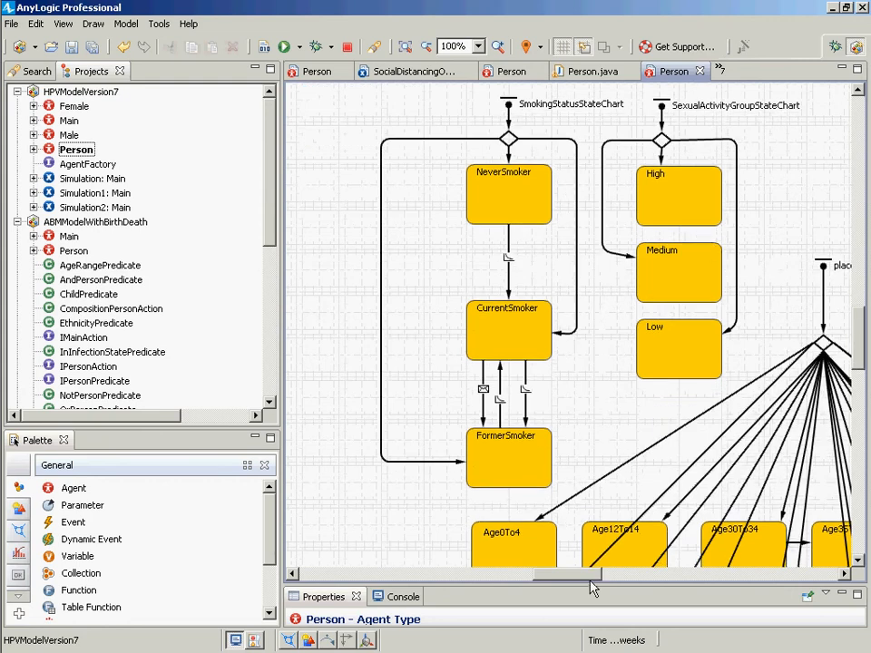
{"action": "scroll", "scroll_direction": "right", "scroll_amount": 3}
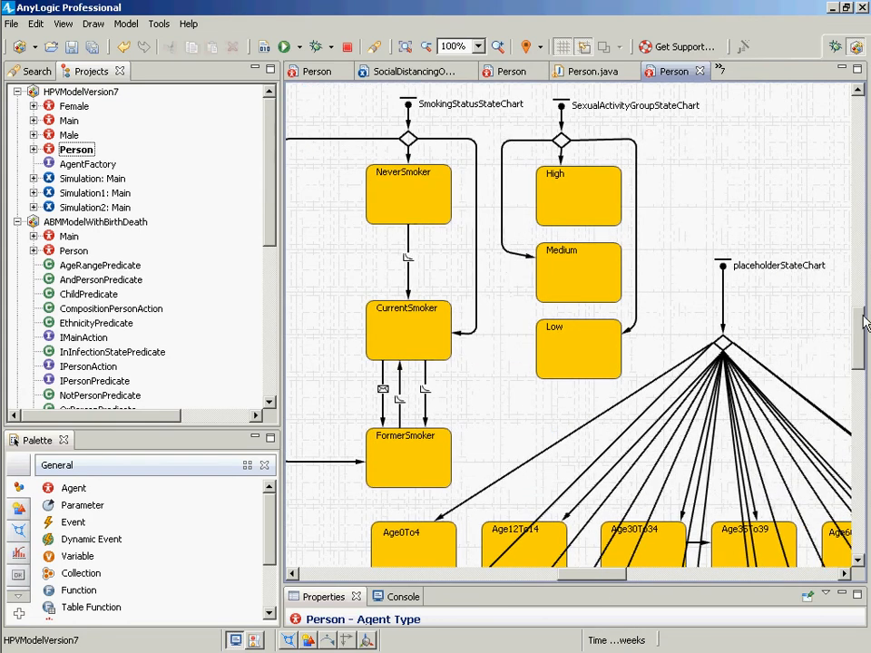
{"action": "scroll", "scroll_direction": "down", "scroll_amount": 3}
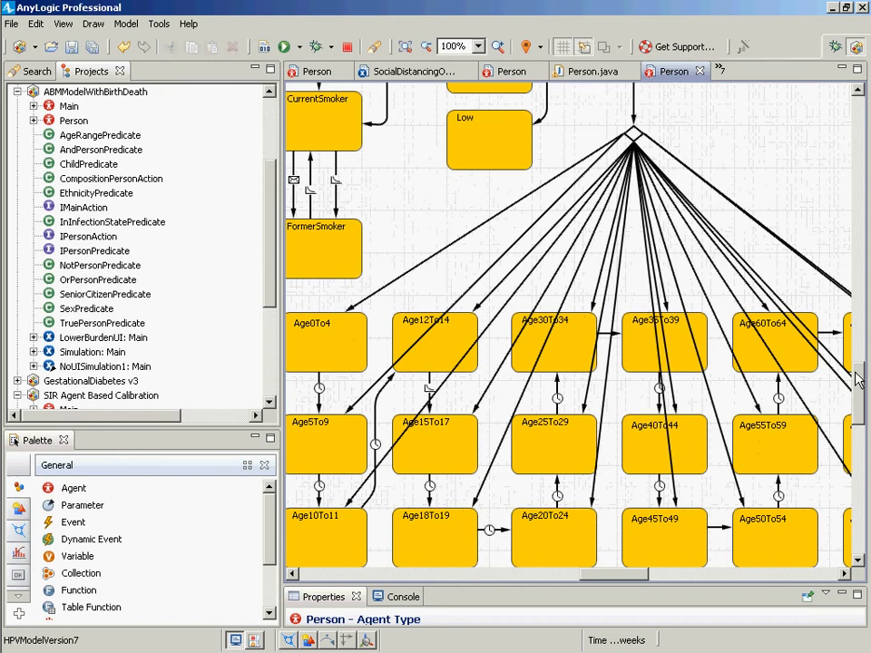
{"action": "scroll", "scroll_direction": "down", "scroll_amount": 3}
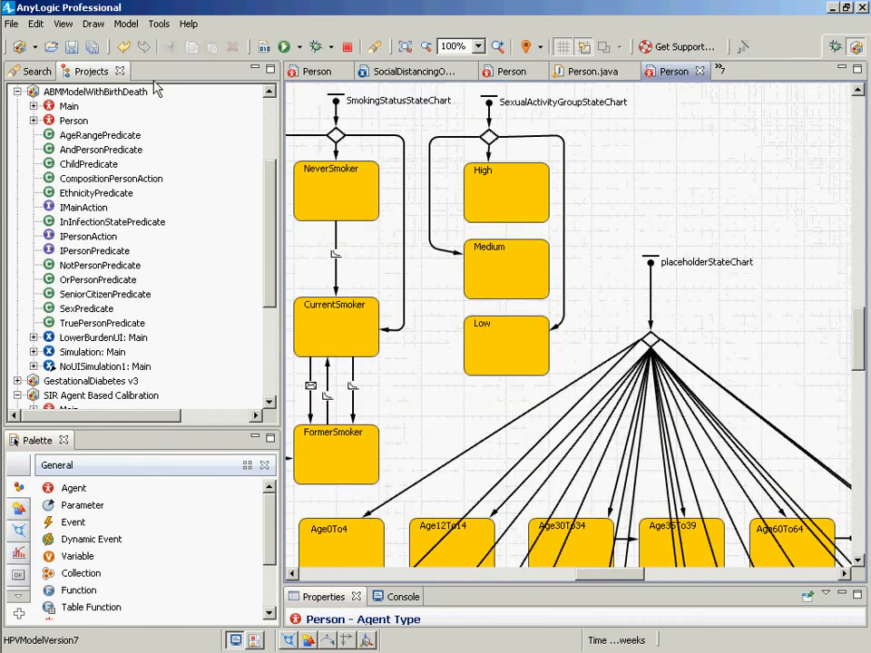
{"action": "left_click", "coordinate": [33, 120]}
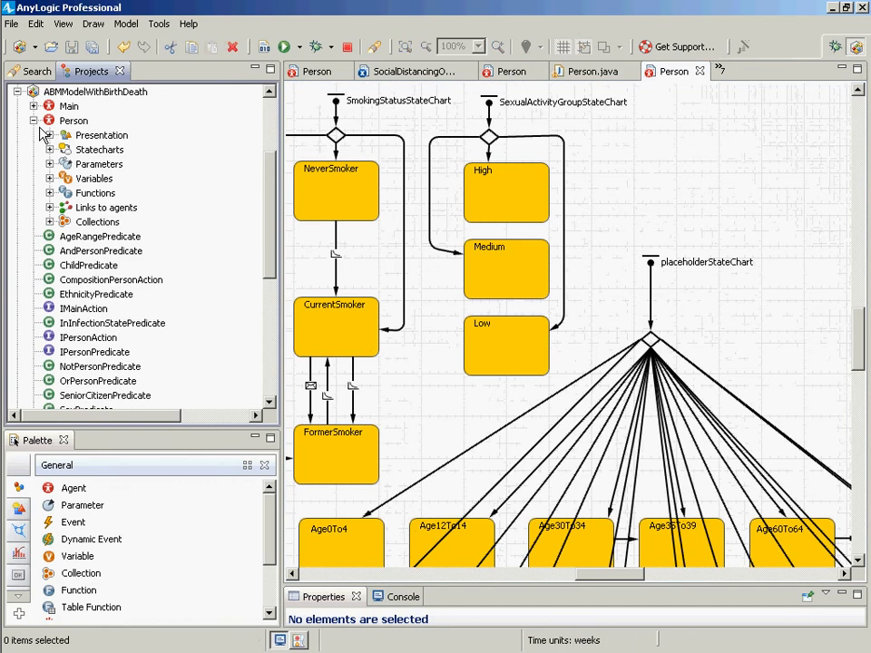
{"action": "left_click", "coordinate": [33, 120]}
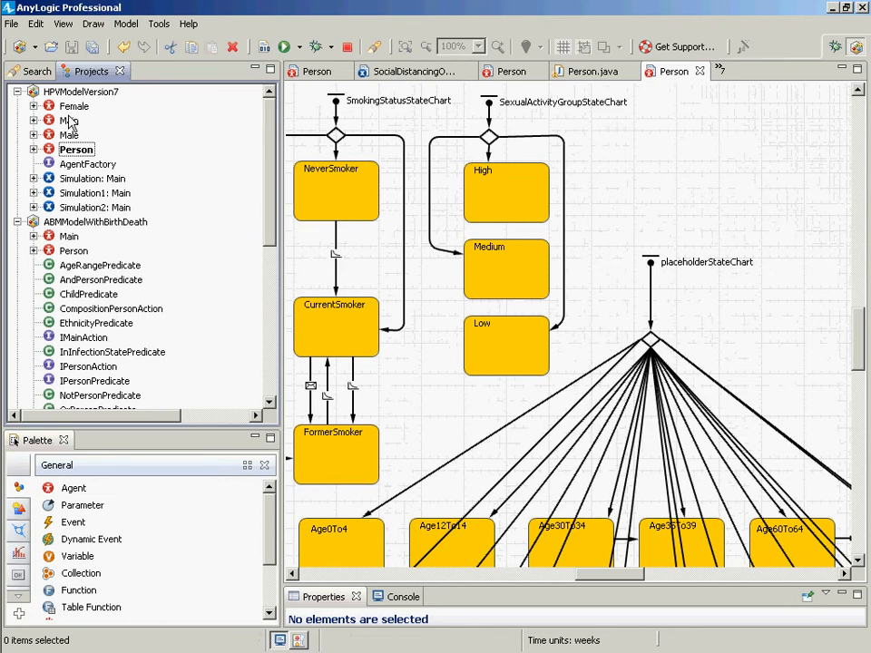
Open the Male agent diagram showing its susceptible and infected HPV progression states
{"action": "double_click", "coordinate": [69, 134]}
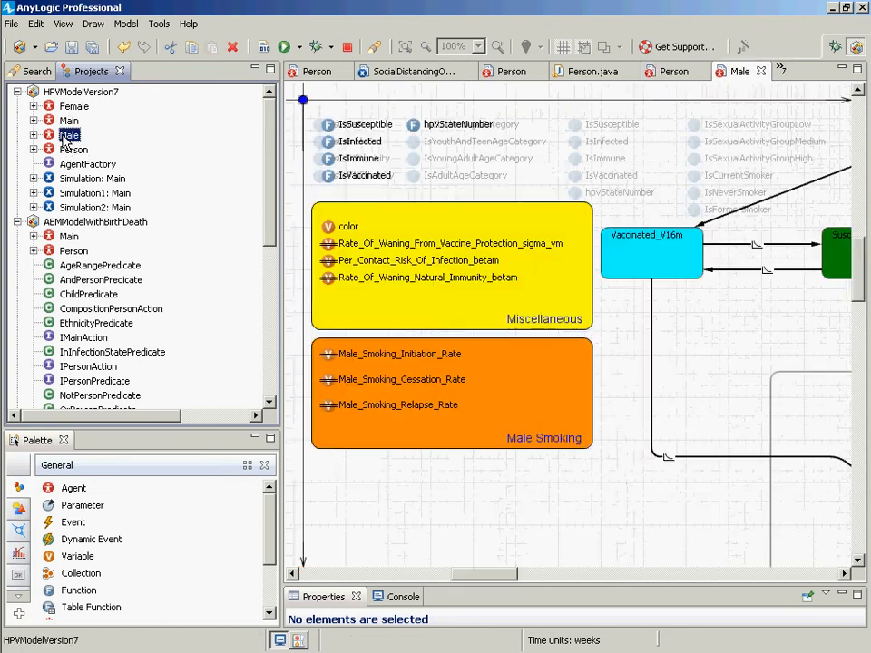
{"action": "left_click", "coordinate": [70, 134]}
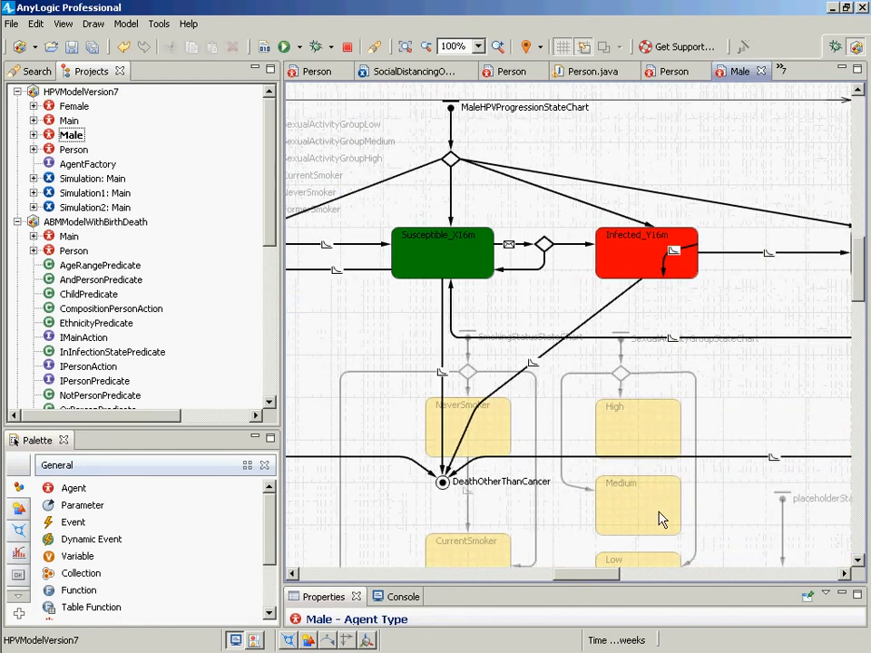
{"action": "mouse_move", "coordinate": [588, 529]}
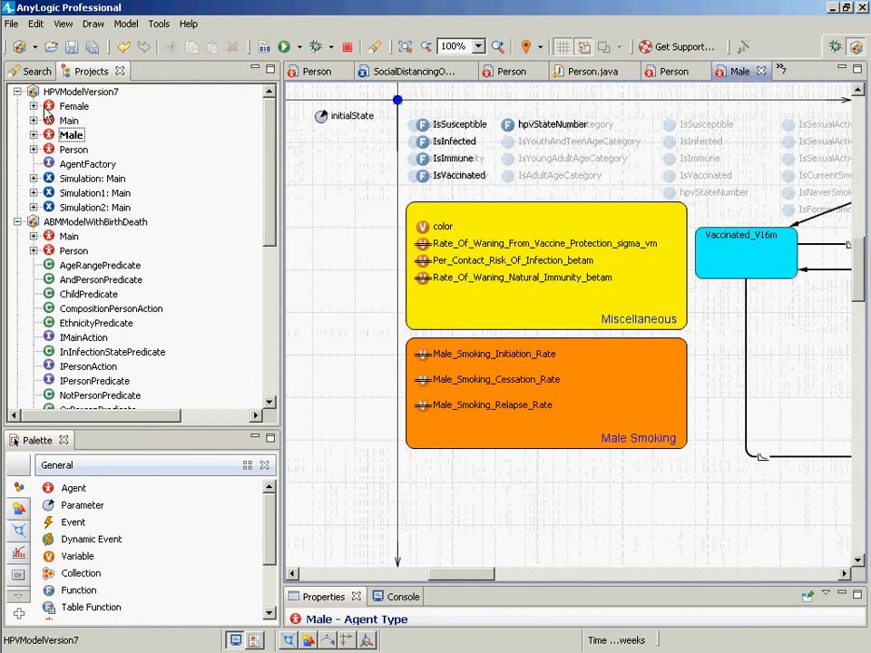
Open Female, survey its diagram at 25% zoom, then zoom to 100% on FemaleHPVProgressionStateChart
{"action": "left_click", "coordinate": [74, 106]}
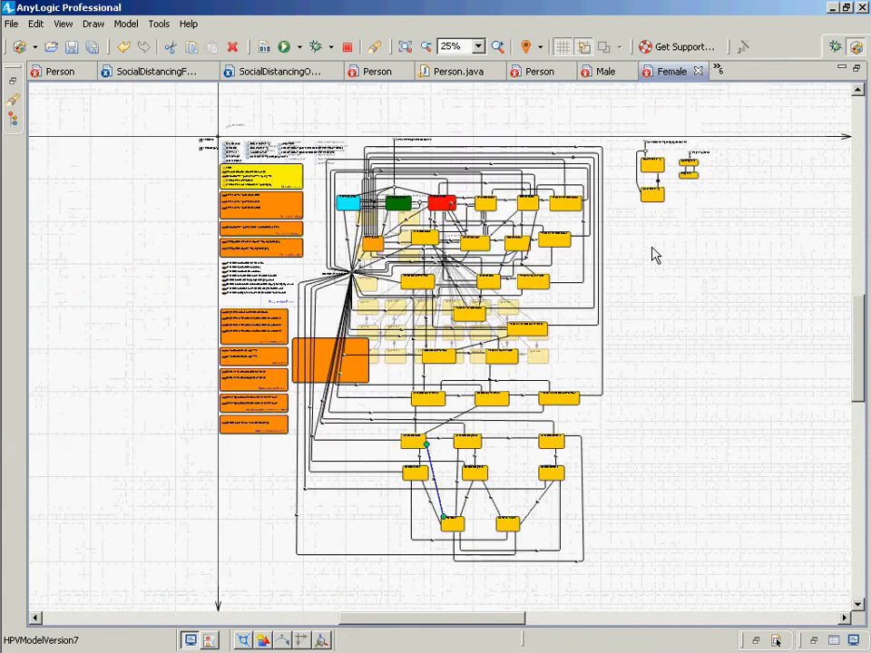
{"action": "mouse_move", "coordinate": [783, 246]}
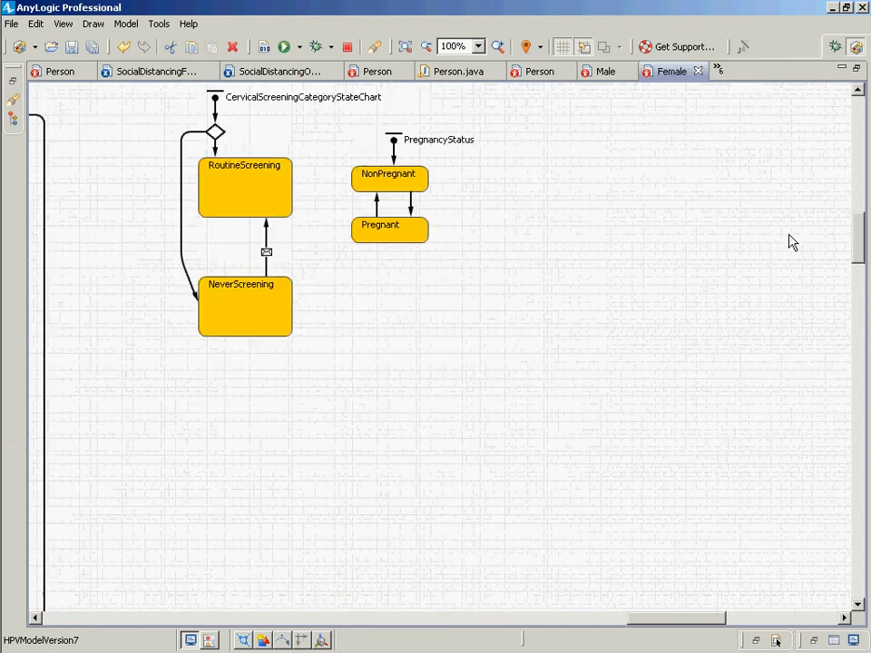
{"action": "mouse_move", "coordinate": [369, 299]}
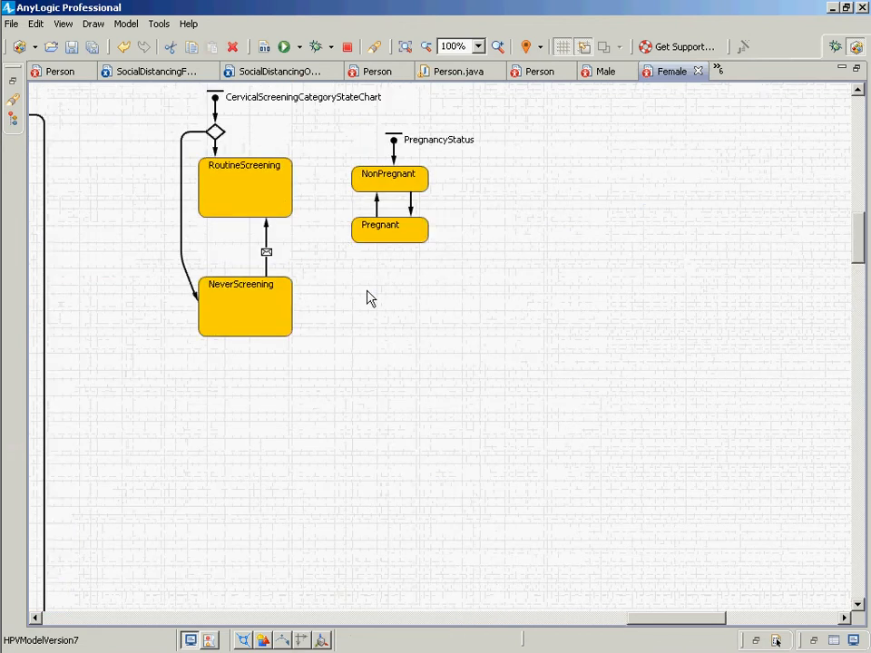
{"action": "left_click", "coordinate": [473, 46]}
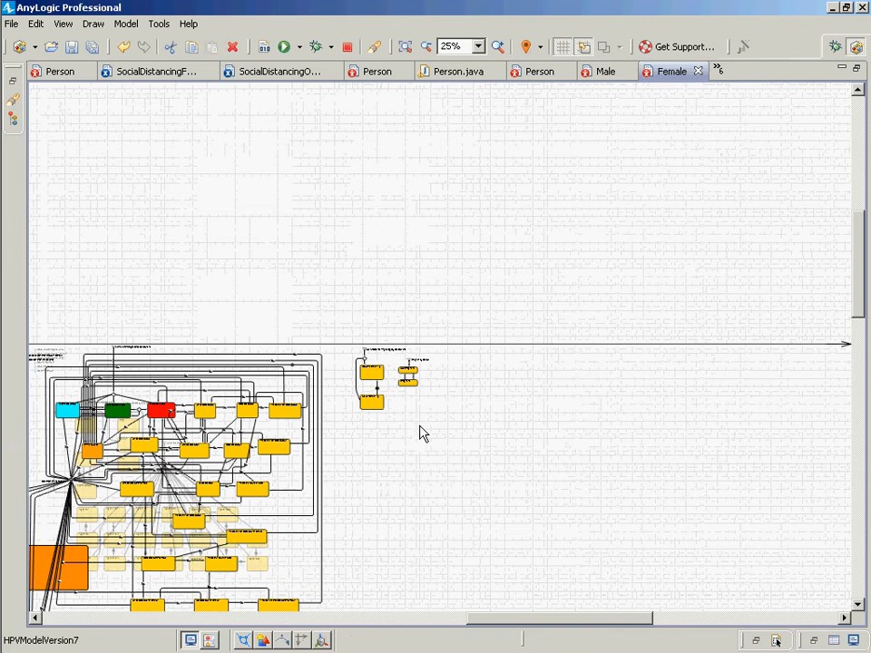
{"action": "scroll", "scroll_direction": "down", "scroll_amount": 3}
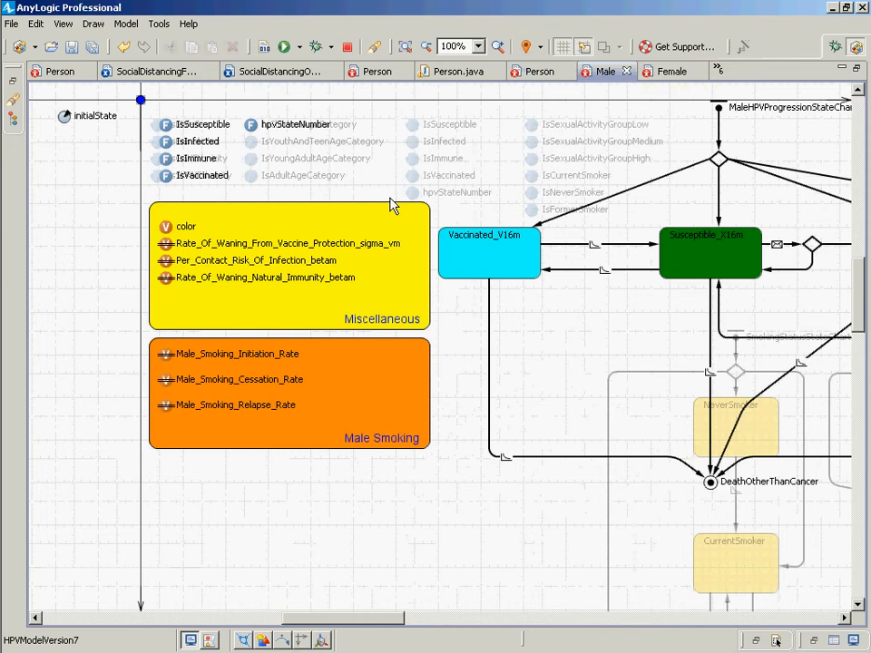
{"action": "mouse_move", "coordinate": [673, 66]}
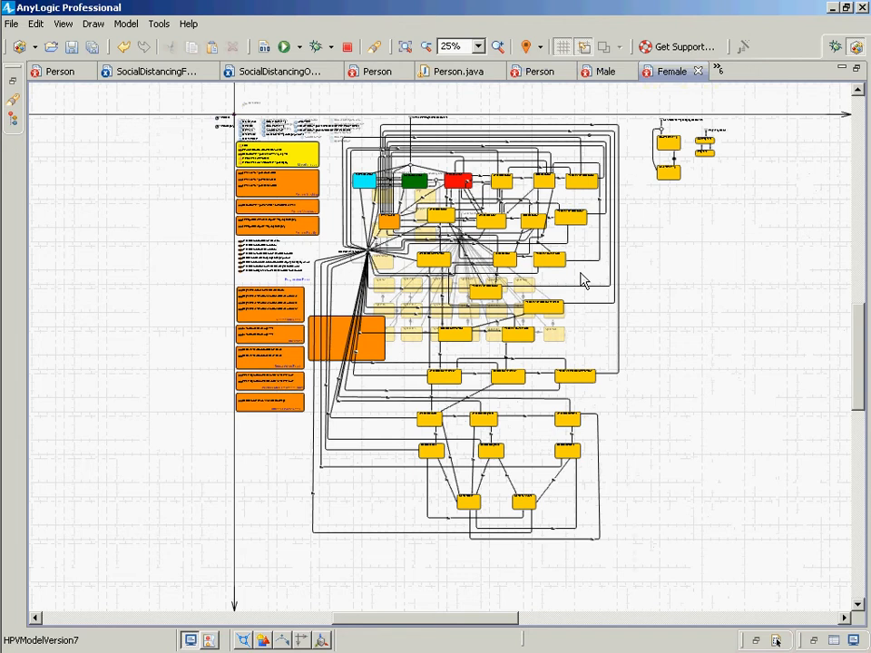
{"action": "mouse_move", "coordinate": [676, 342]}
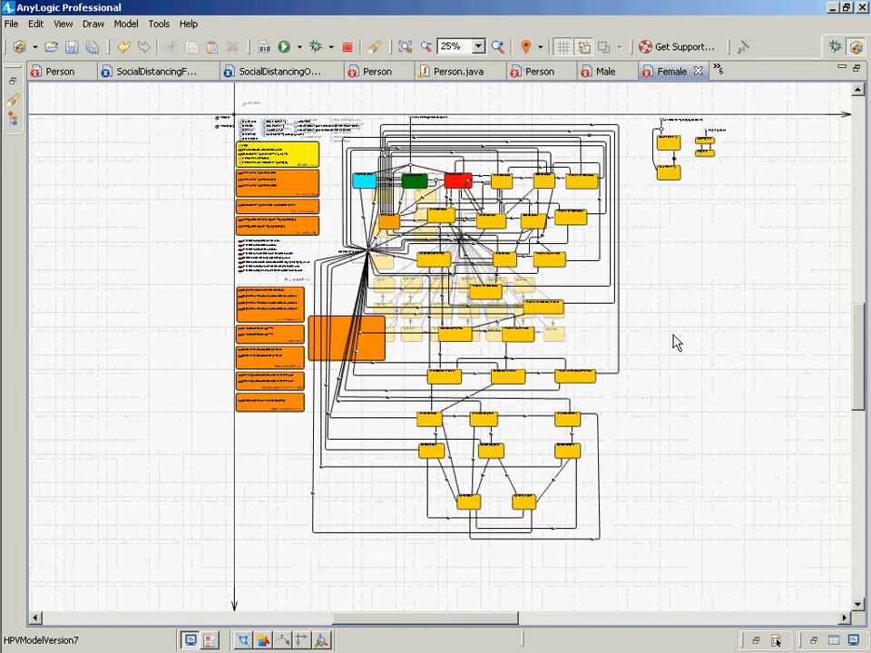
{"action": "scroll", "scroll_direction": "down", "scroll_amount": 3}
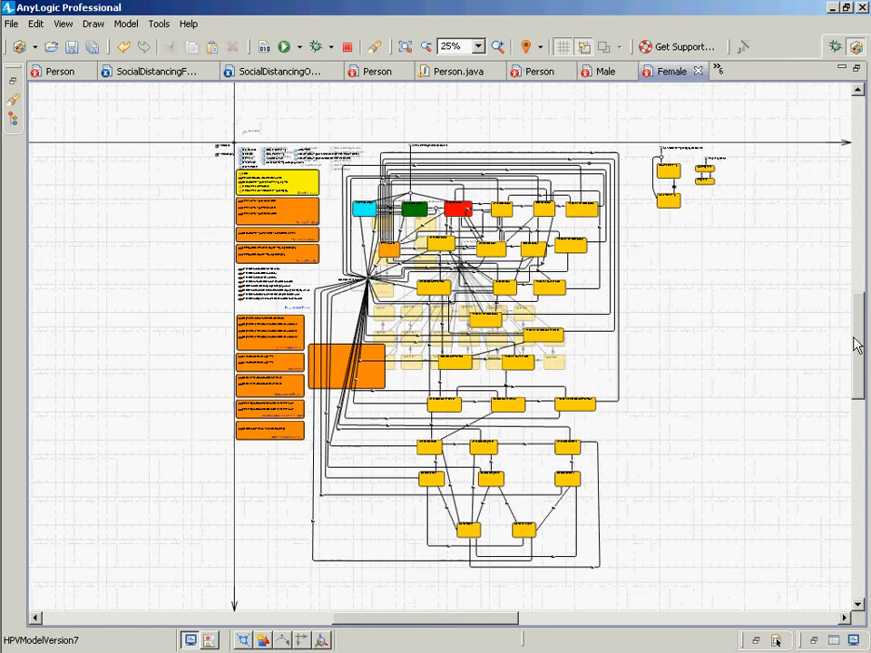
{"action": "mouse_move", "coordinate": [658, 499]}
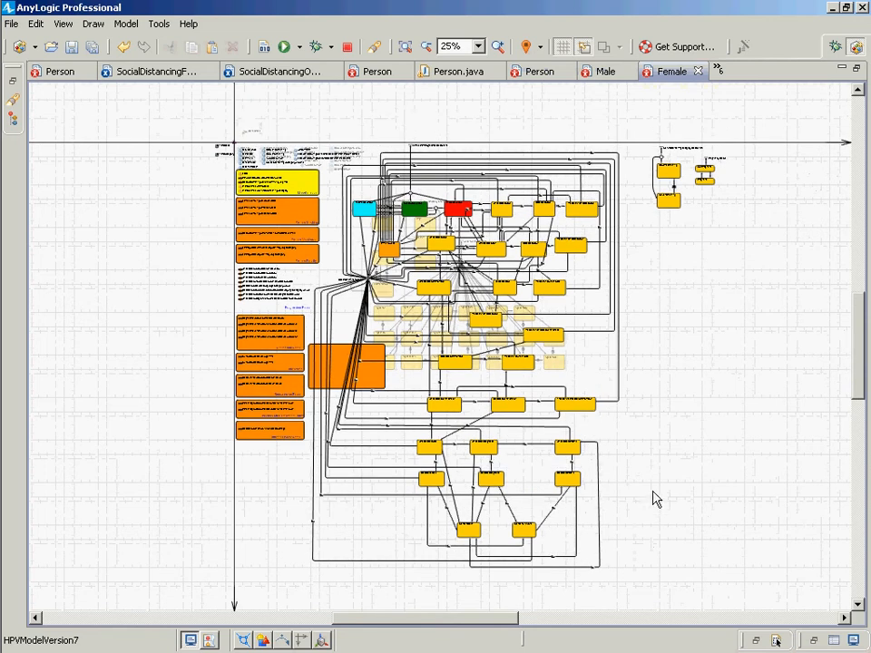
{"action": "left_click", "coordinate": [478, 46]}
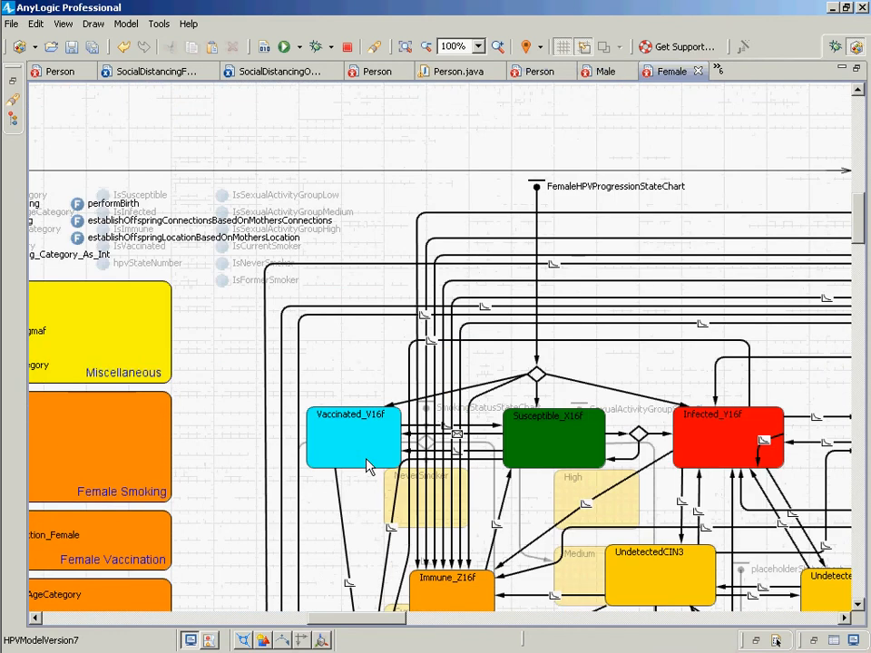
Restore the editor so Projects, Palette and Properties views reappear beside the Female diagram
{"action": "scroll", "scroll_direction": "down", "scroll_amount": 3}
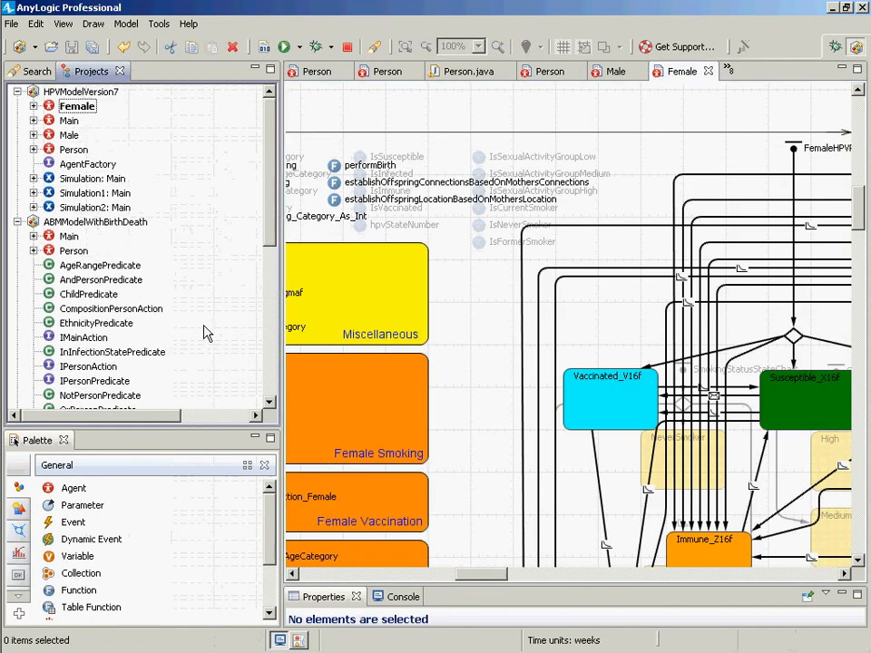
Select Female and scroll its properties to Advanced, showing 'Extends other agent: Person'
{"action": "left_click", "coordinate": [77, 106]}
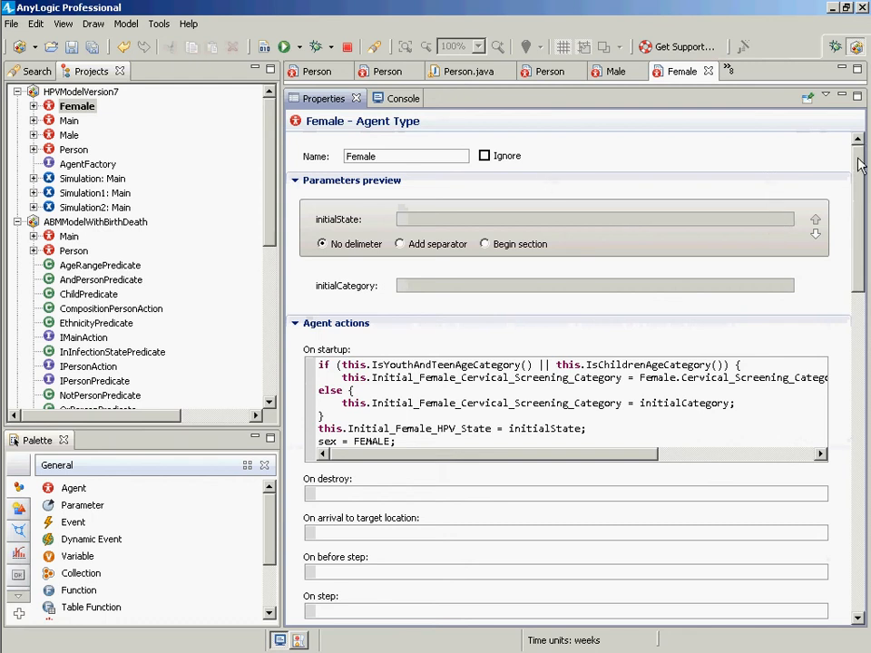
{"action": "scroll", "scroll_direction": "down", "scroll_amount": 3}
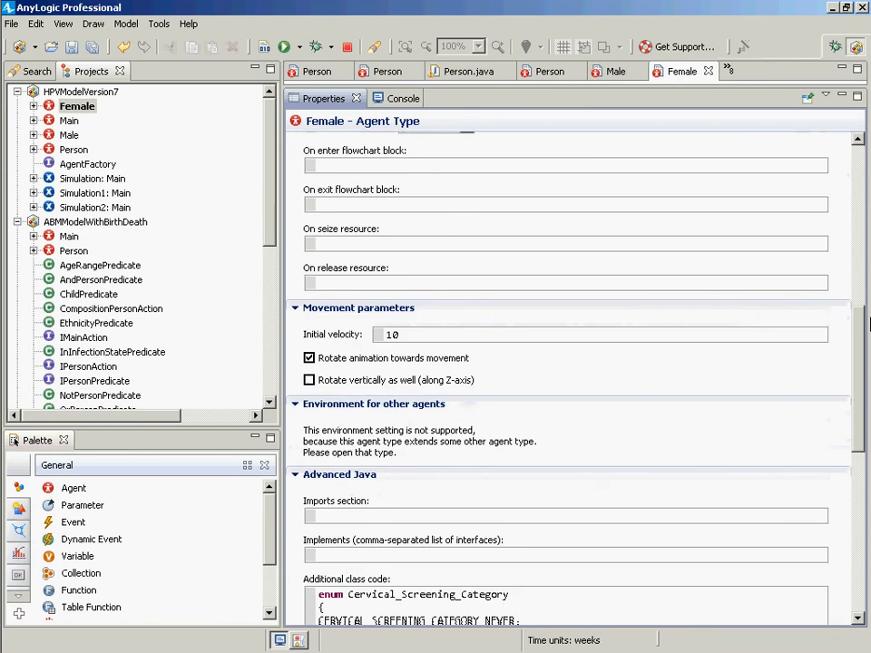
{"action": "scroll", "scroll_direction": "down", "scroll_amount": 3}
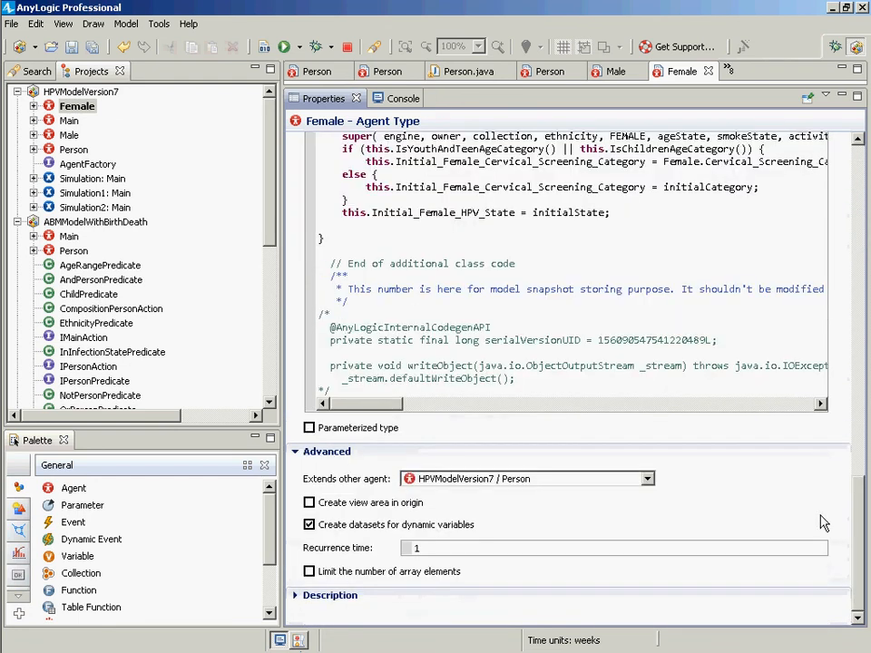
{"action": "mouse_move", "coordinate": [506, 489]}
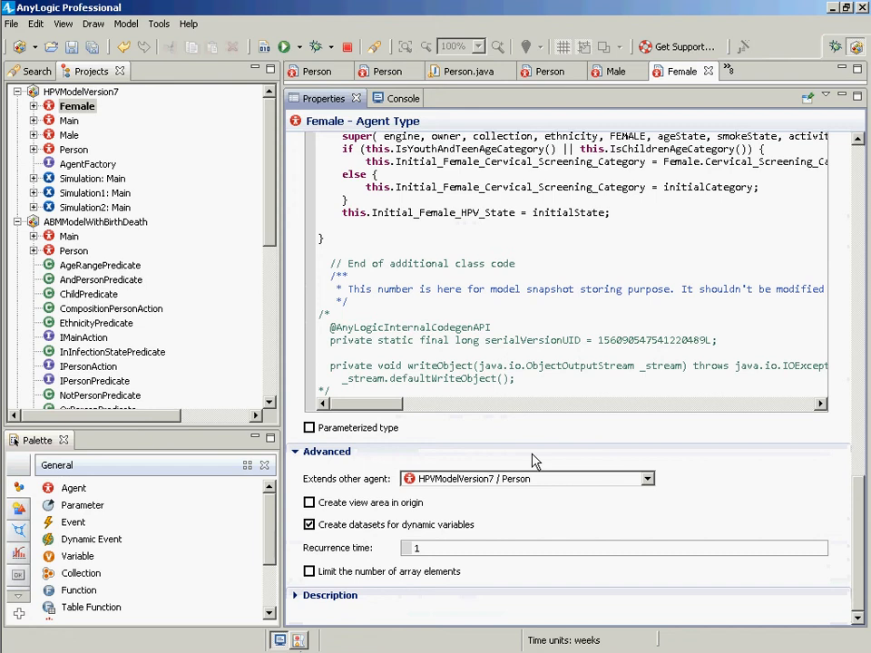
{"action": "mouse_move", "coordinate": [140, 379]}
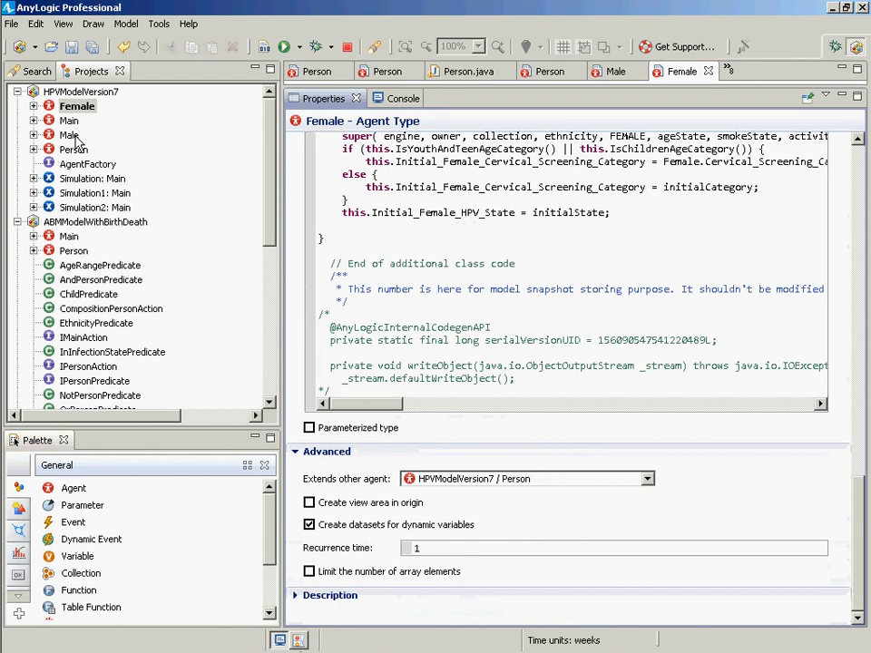
View the Male agent's properties and class code, then select Person for its properties
{"action": "left_click", "coordinate": [69, 134]}
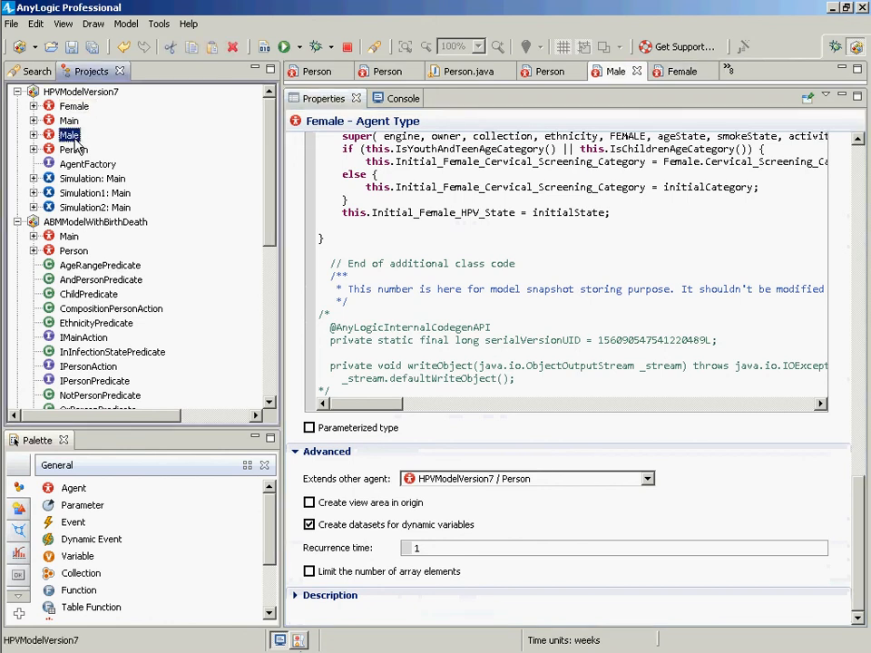
{"action": "left_click", "coordinate": [69, 135]}
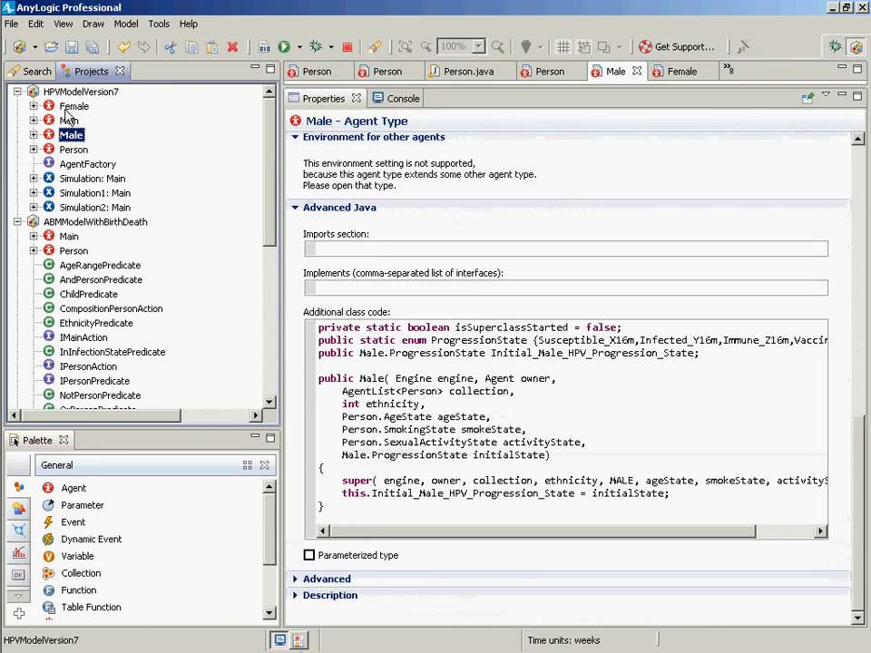
{"action": "left_click", "coordinate": [74, 149]}
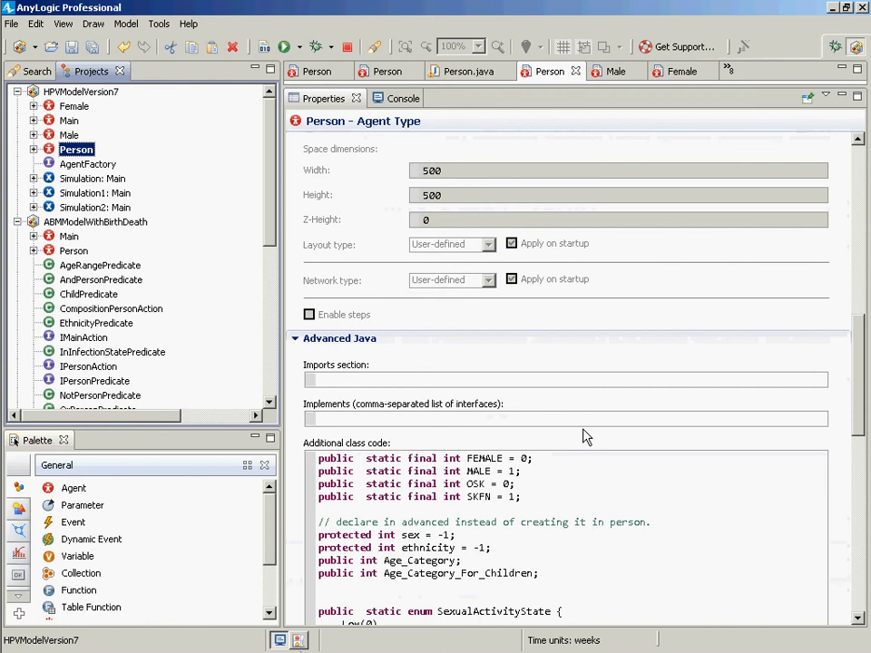
{"action": "mouse_move", "coordinate": [66, 94]}
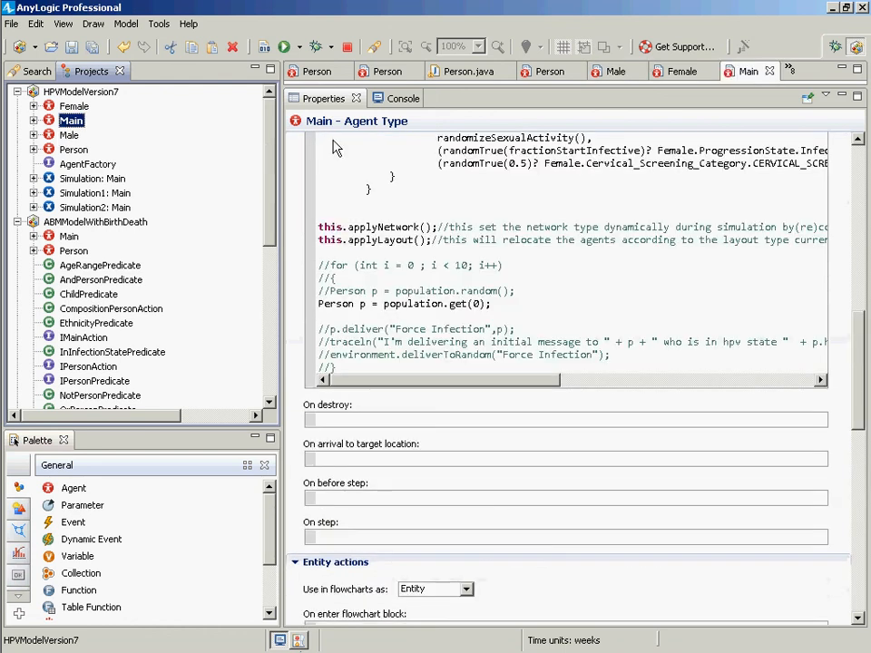
{"action": "mouse_move", "coordinate": [222, 150]}
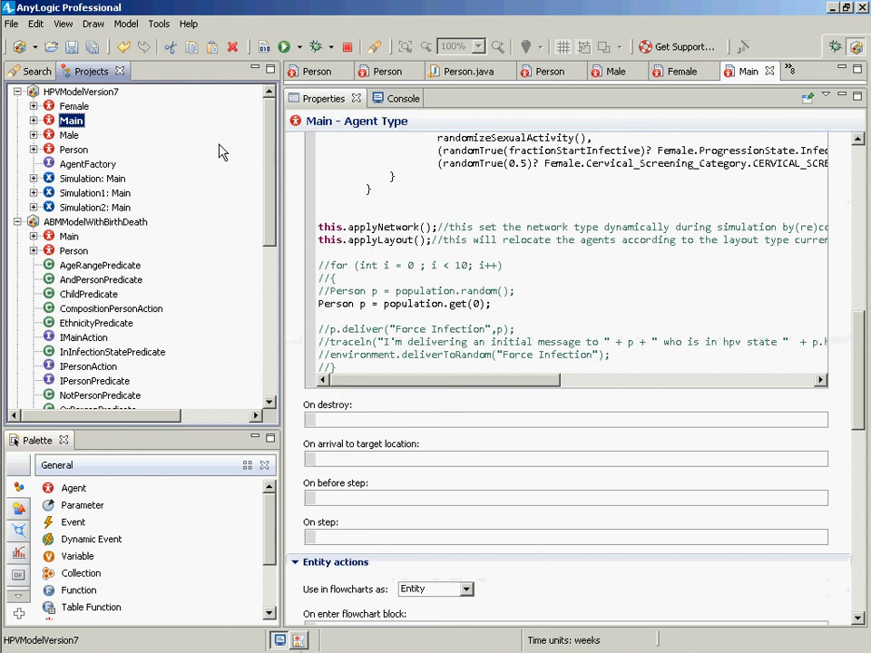